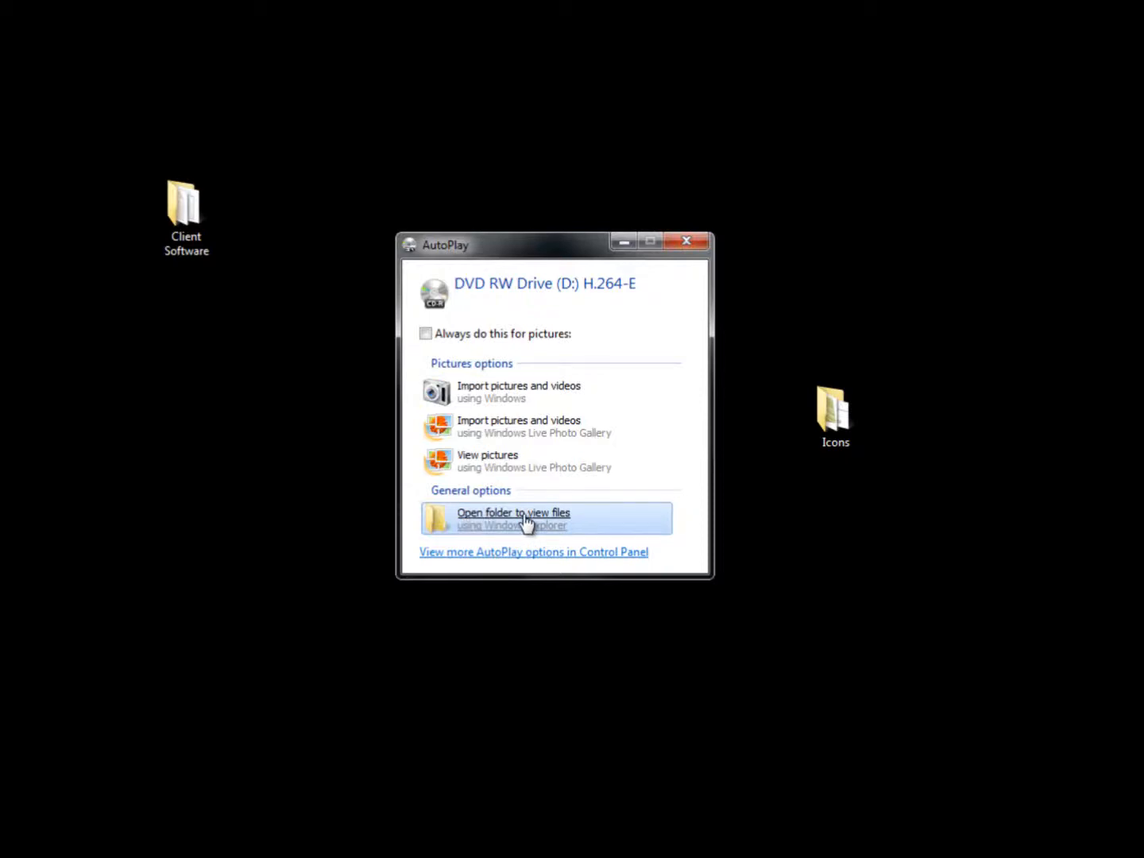
# Choose 'Open folder to view files' in AutoPlay to browse the DVD's contents
pyautogui.click(513, 518)
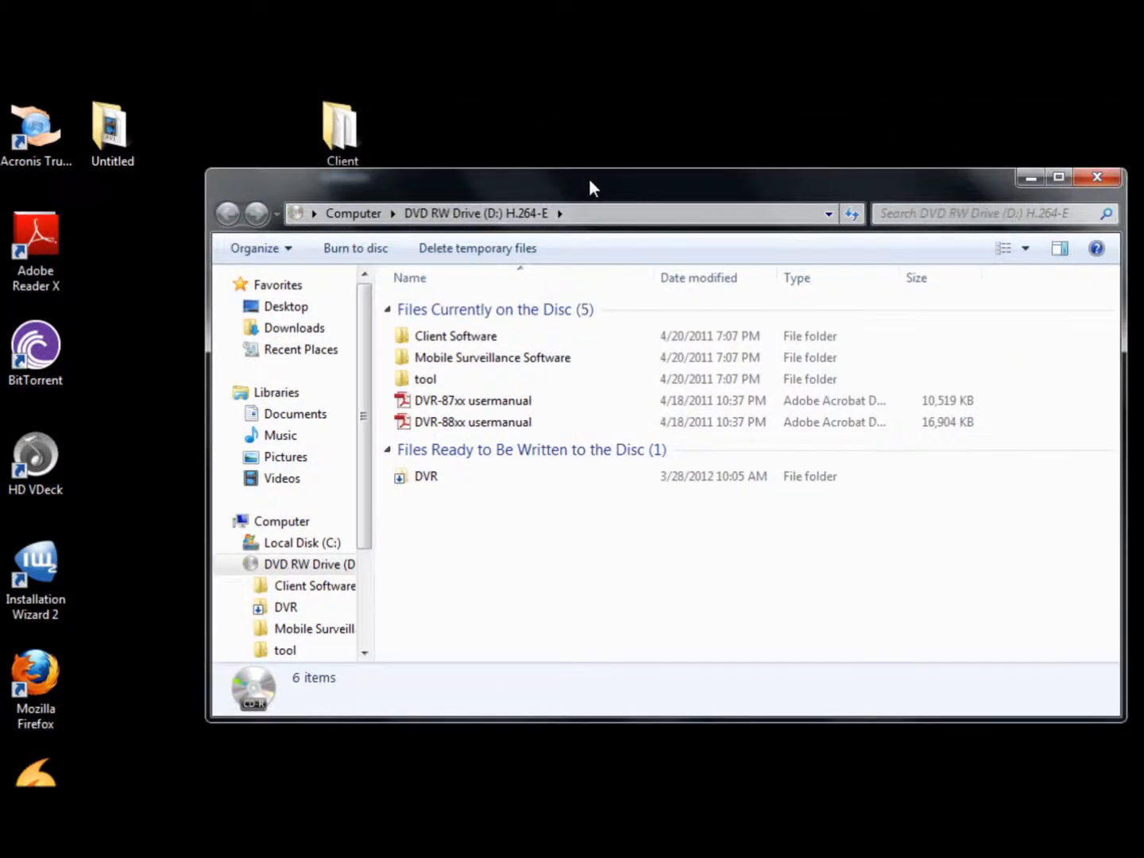
pyautogui.moveTo(1097, 178)
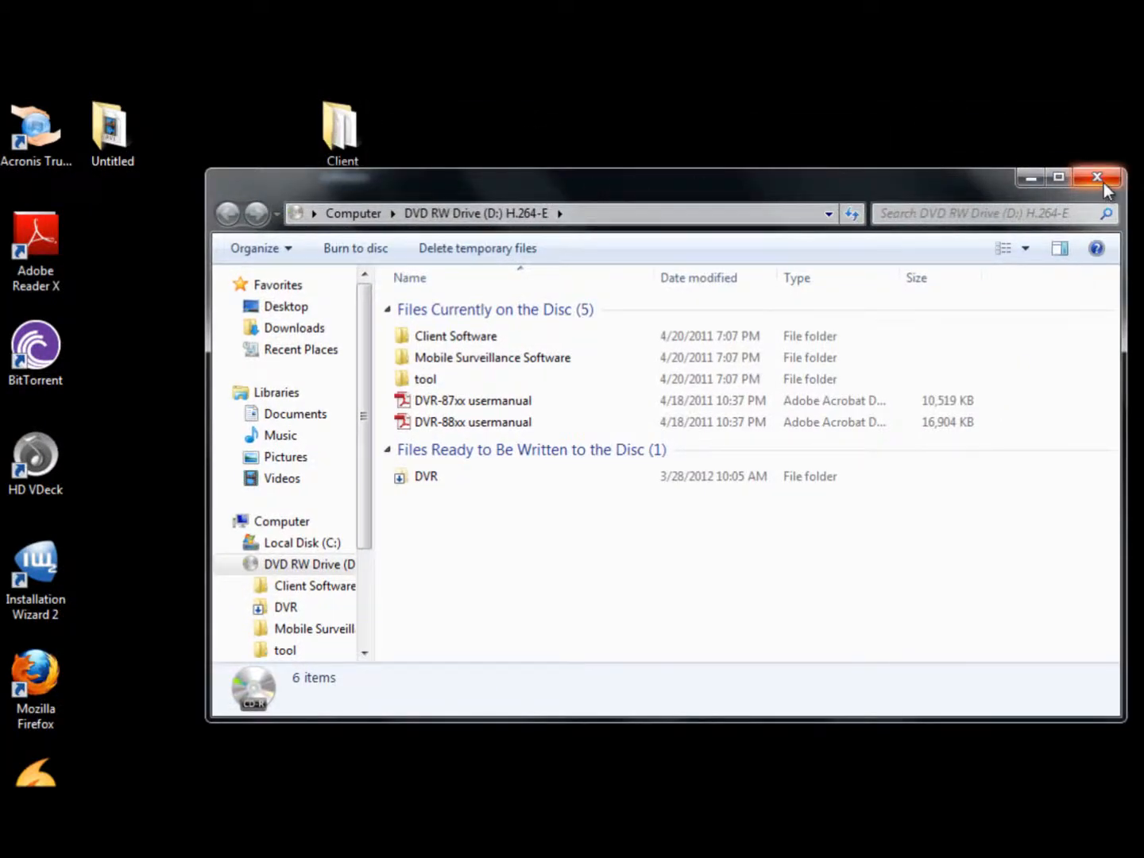
pyautogui.moveTo(1096, 178)
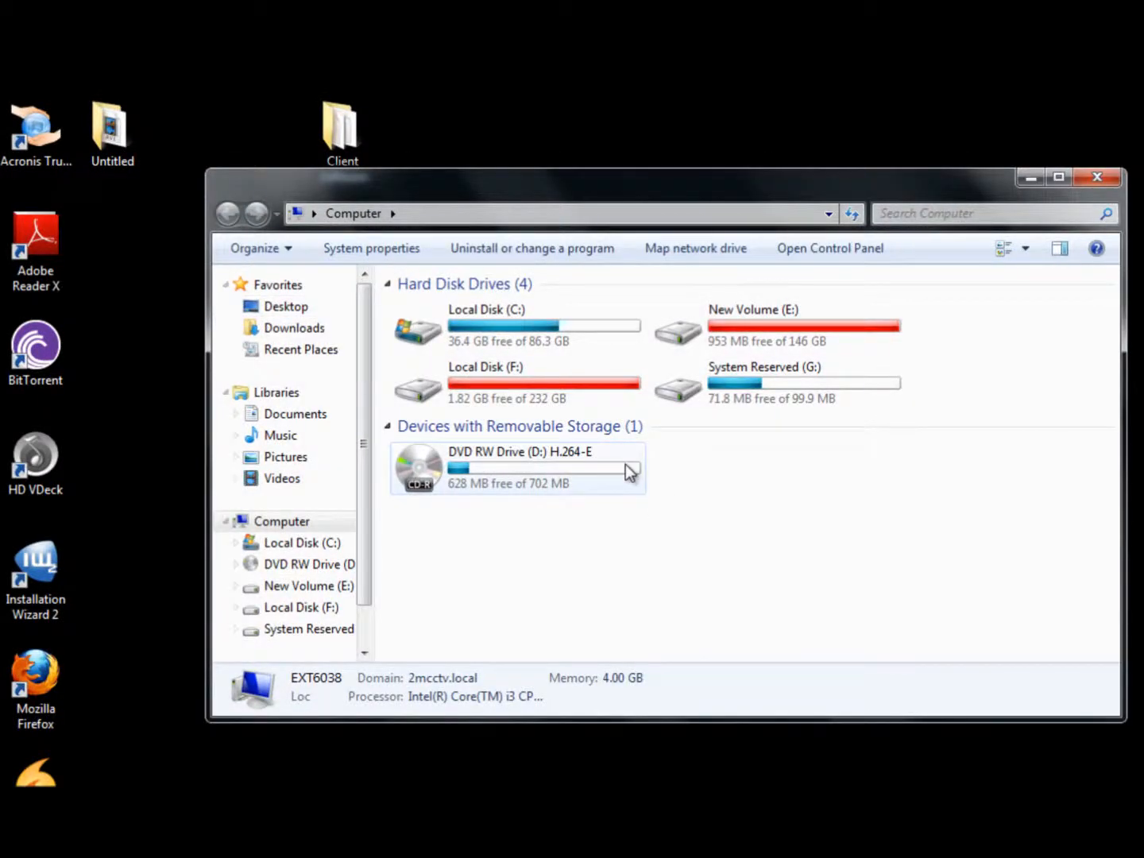
# Select DVD RW Drive (D:) H.264-E in Computer and bring up its context menu
pyautogui.click(517, 468)
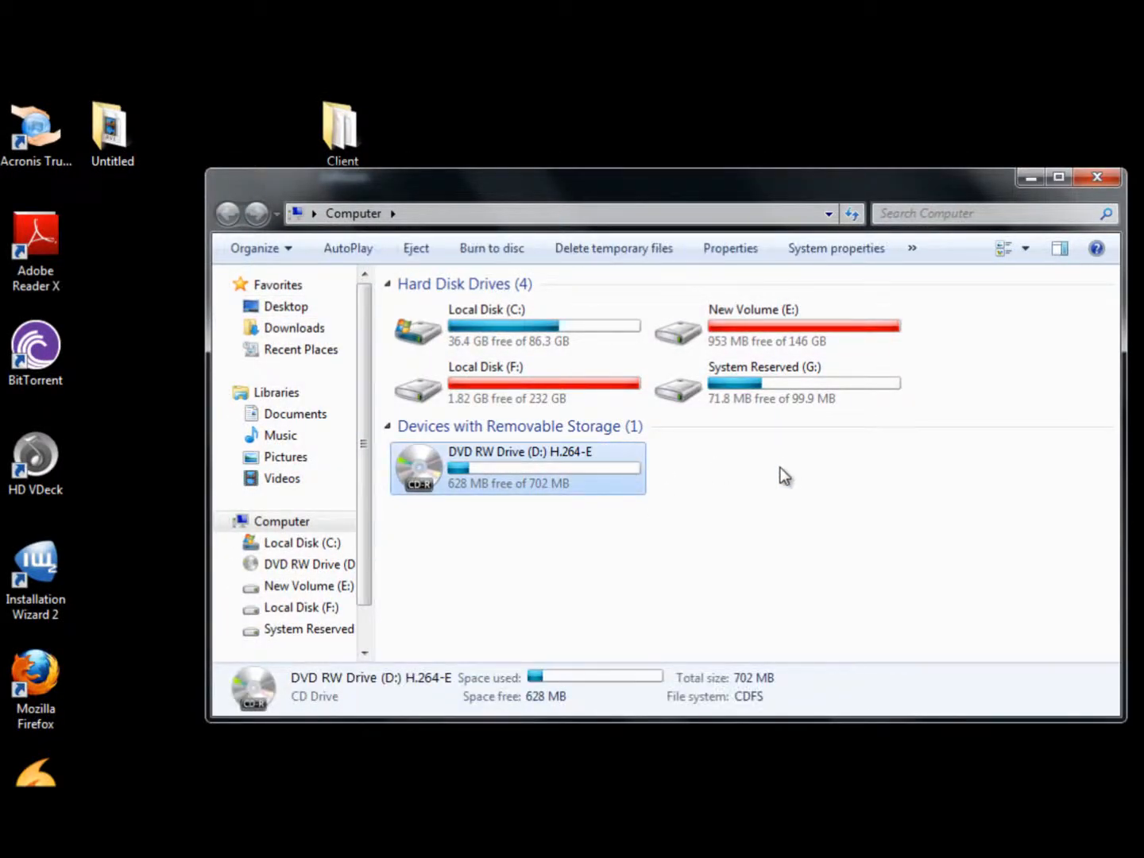
pyautogui.rightClick(518, 467)
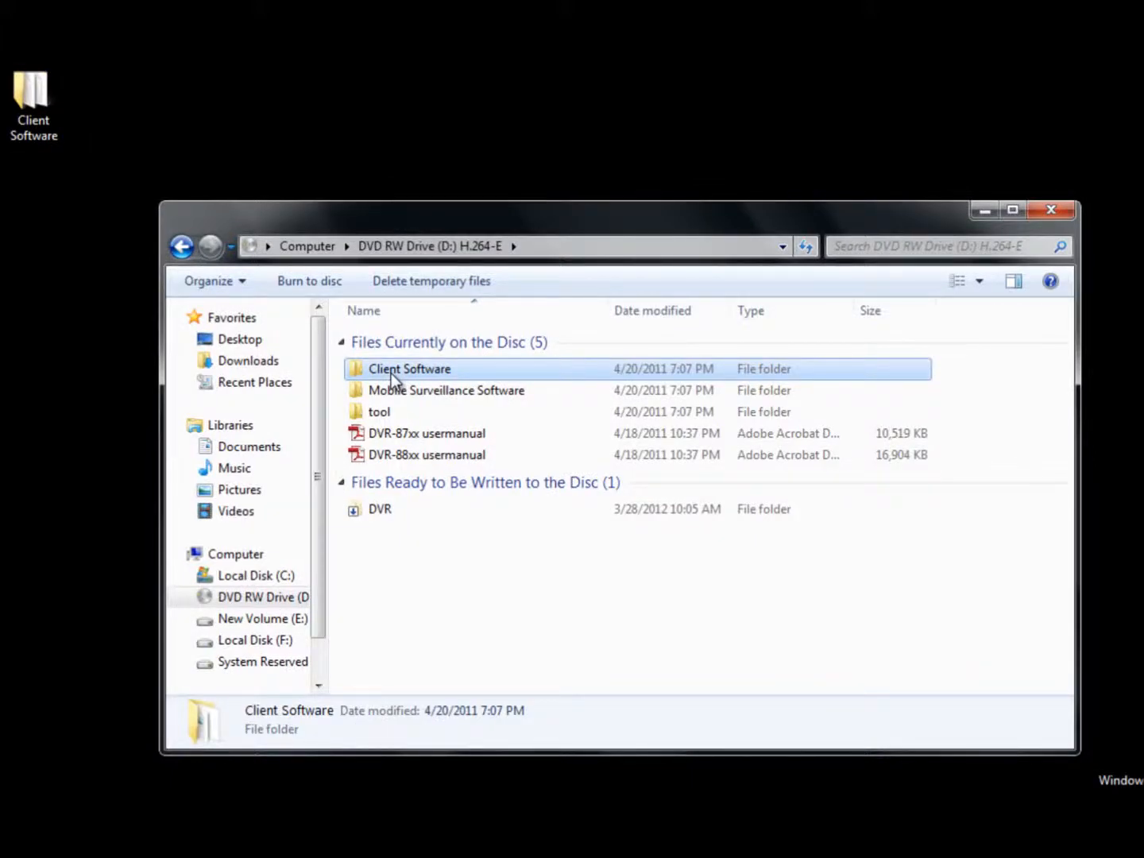
# Copy the Client Software folder from the DVD to the desktop and close the disc window
pyautogui.moveTo(410, 369); pyautogui.dragTo(445, 391)
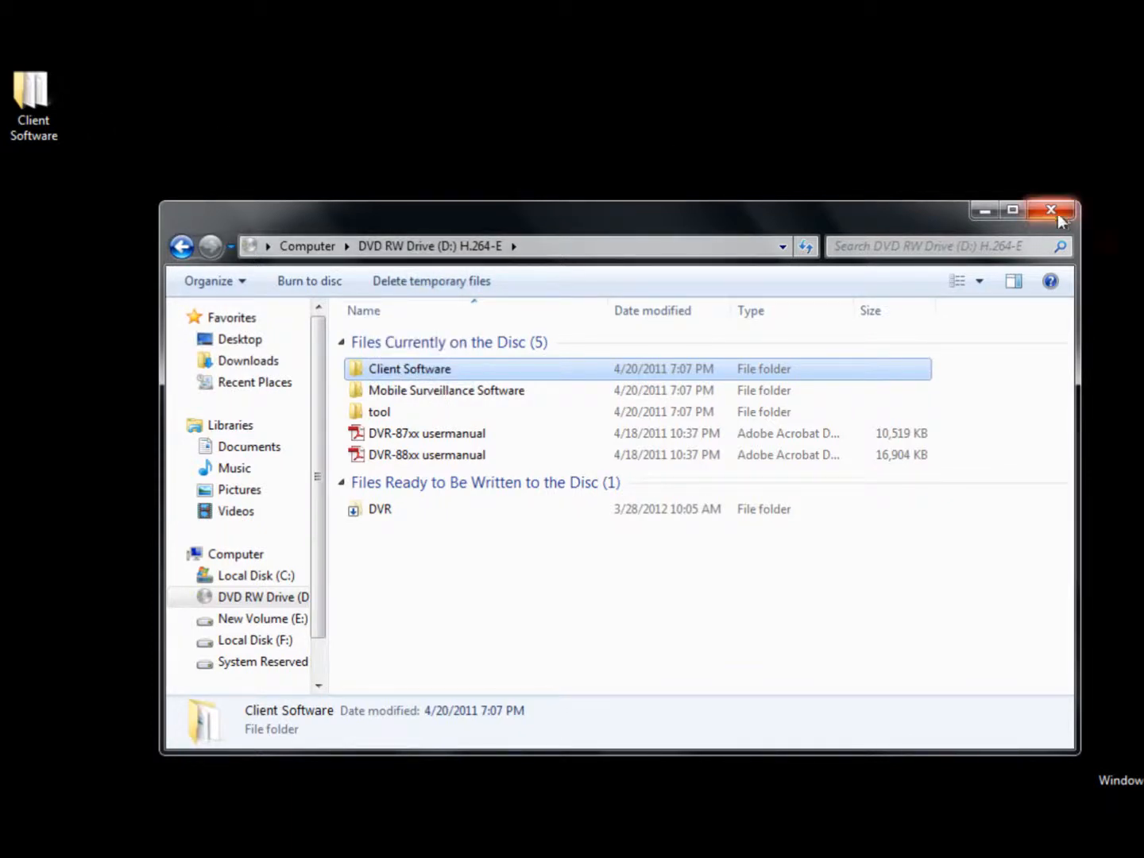
pyautogui.click(1052, 210)
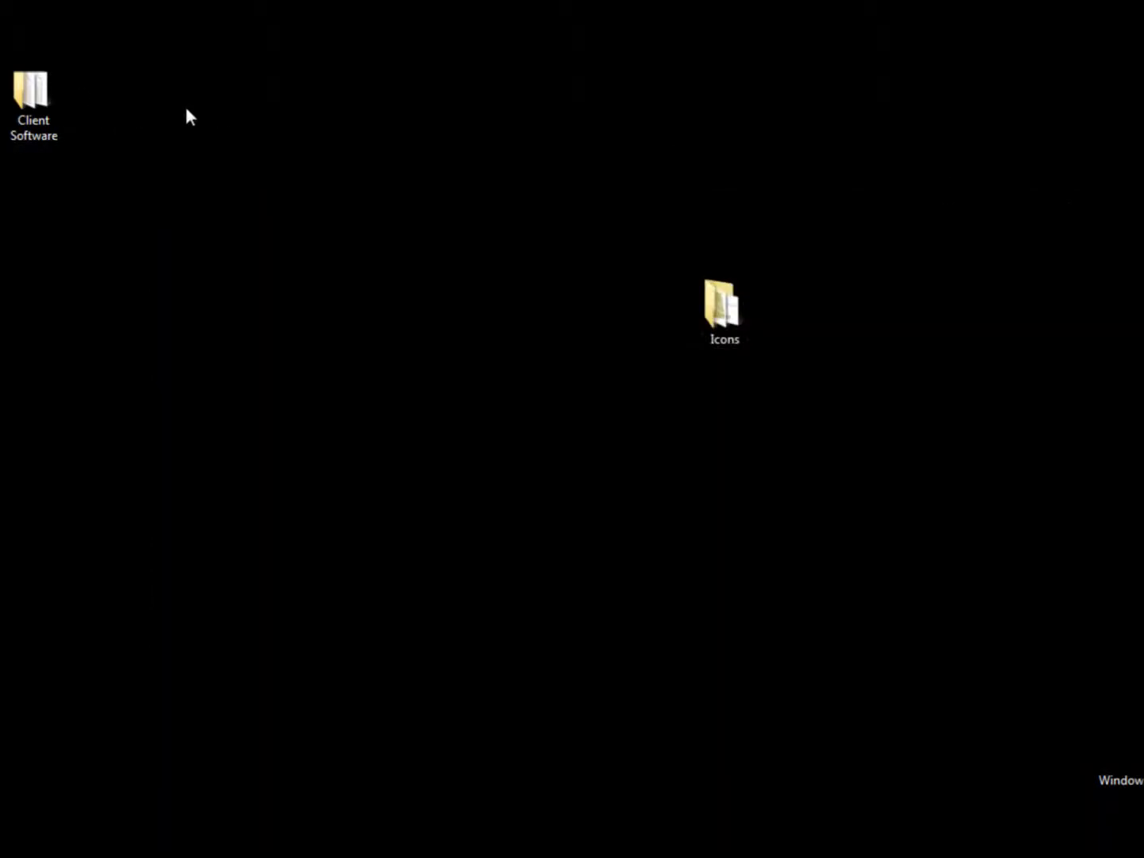
# Launch the Start application from the desktop Client Software folder
pyautogui.click(34, 87)
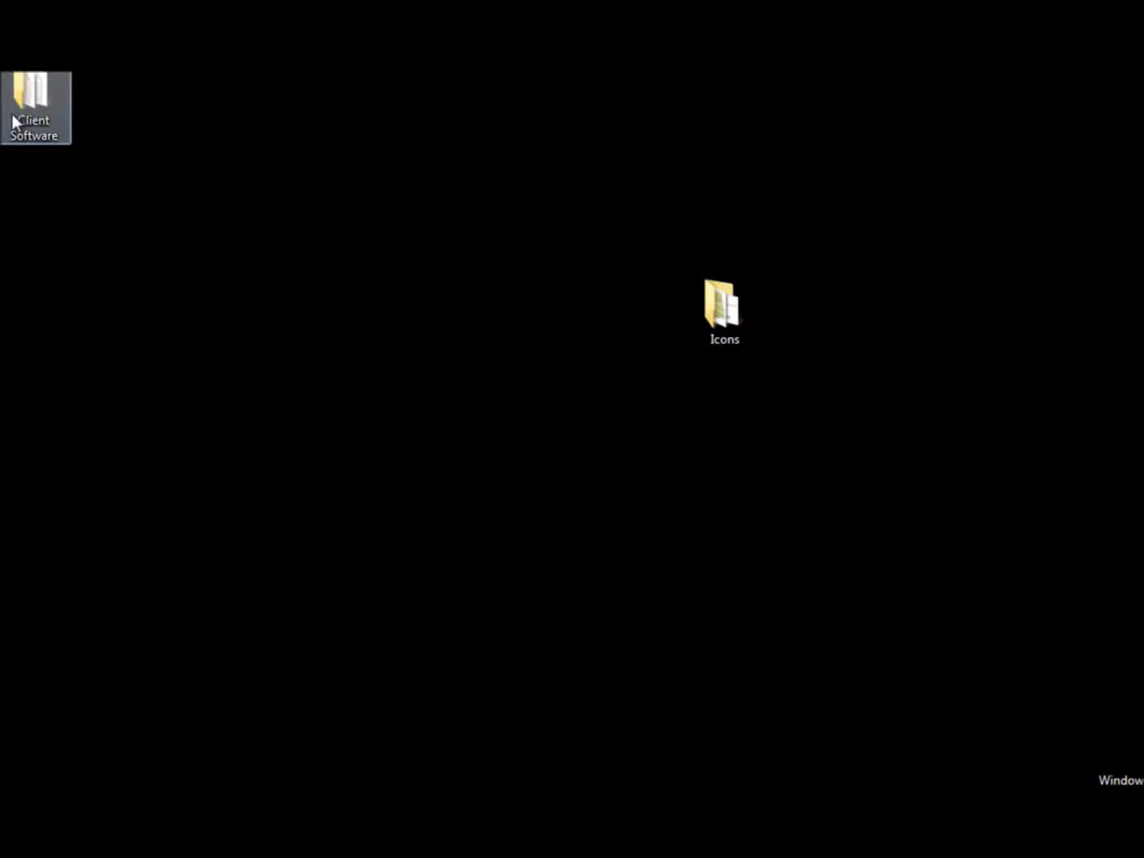
pyautogui.doubleClick(35, 105)
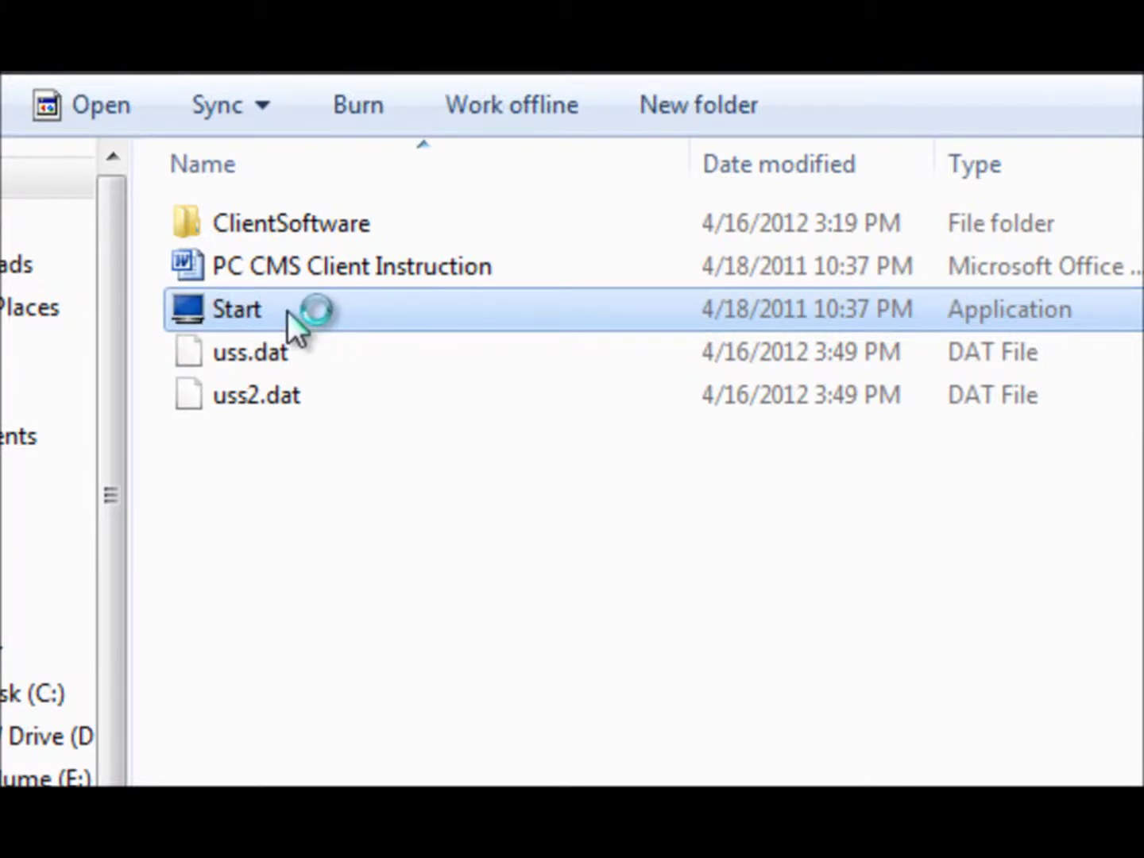
pyautogui.doubleClick(235, 308)
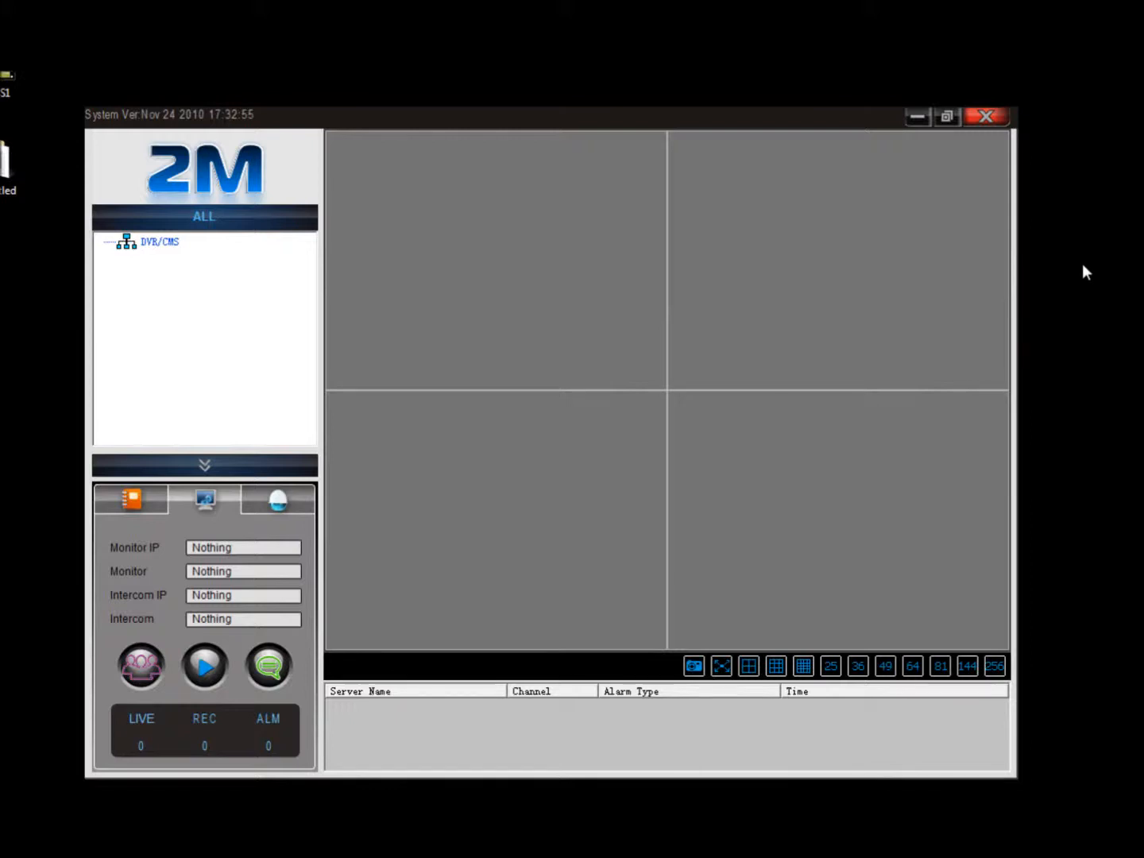
pyautogui.moveTo(1005, 131)
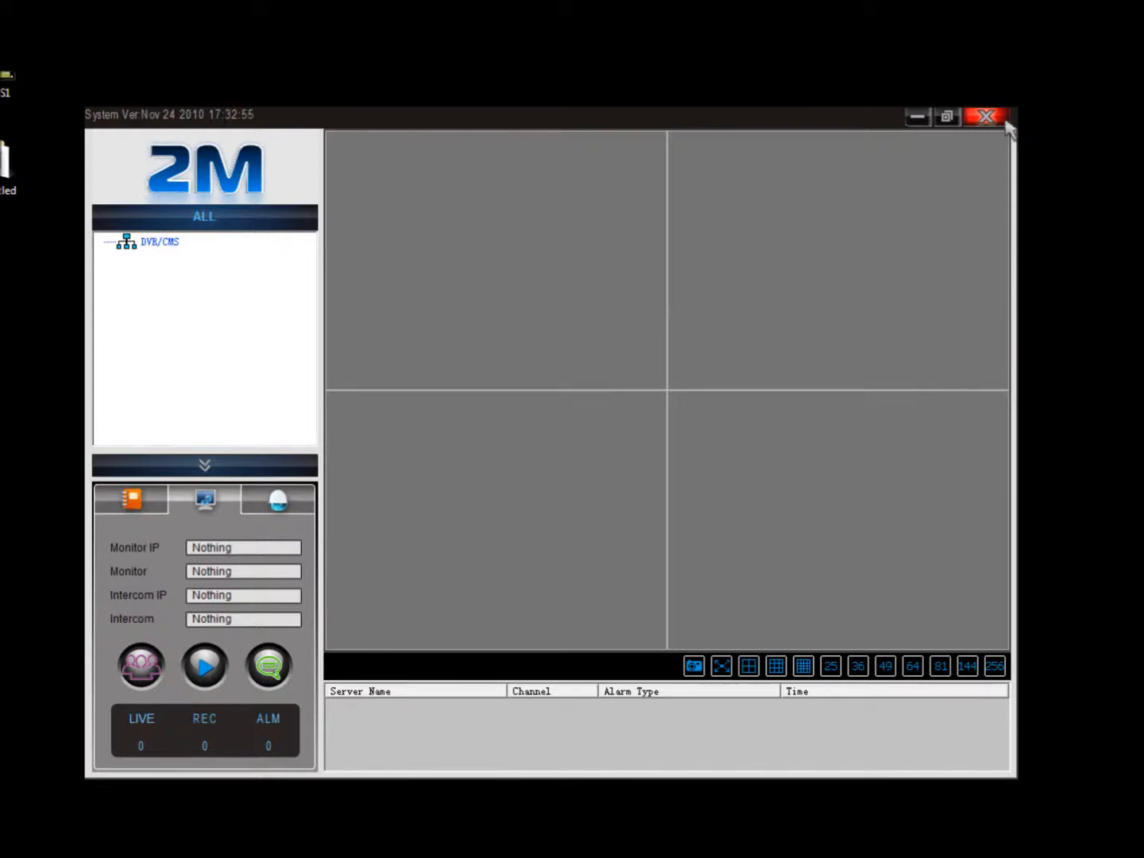
pyautogui.moveTo(986, 118)
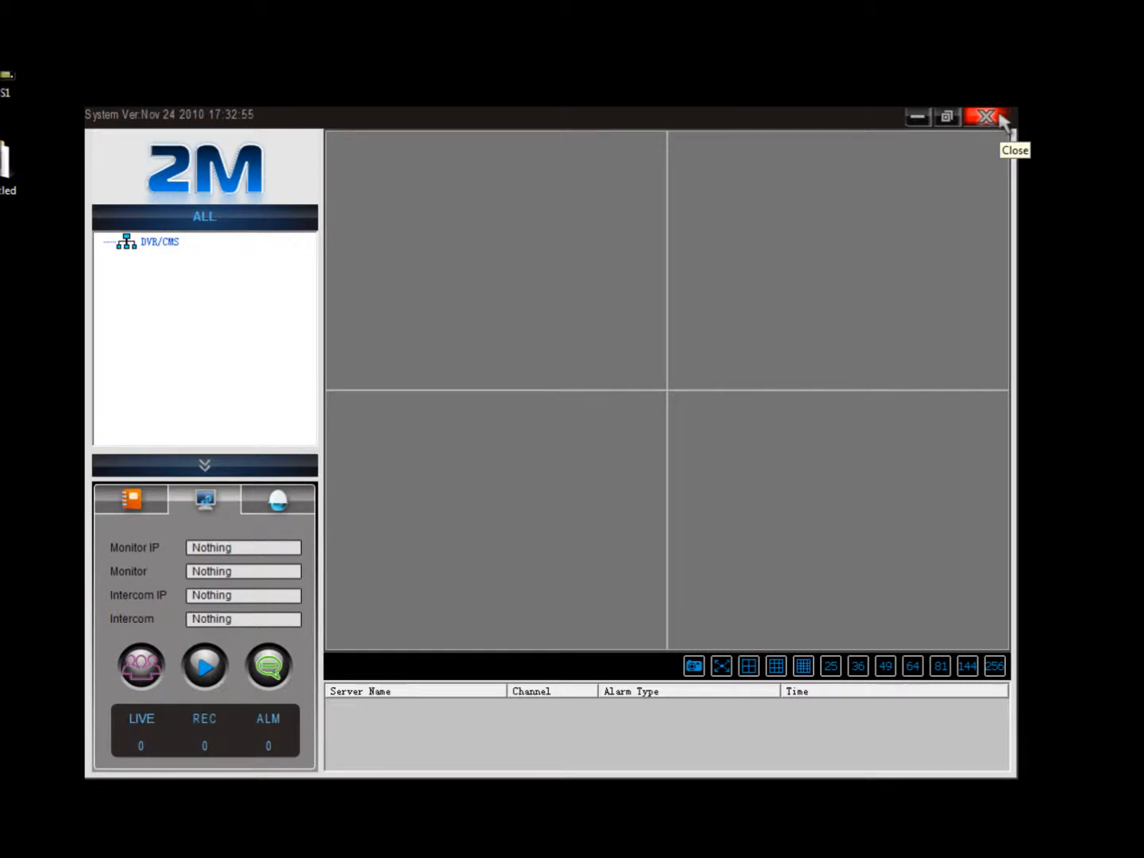
# Exit the 2M CMS Client, confirming Yes at the 'Are you sure to exit?' prompt
pyautogui.click(984, 116)
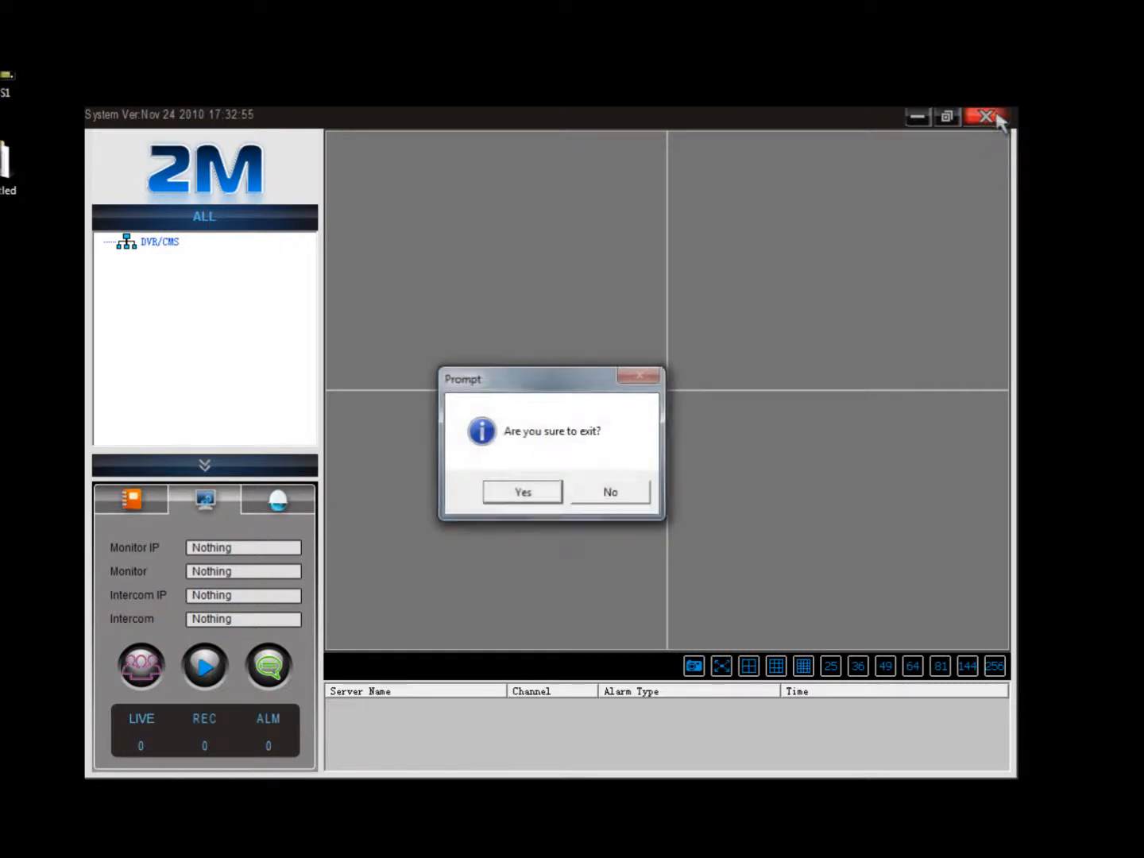
pyautogui.click(610, 493)
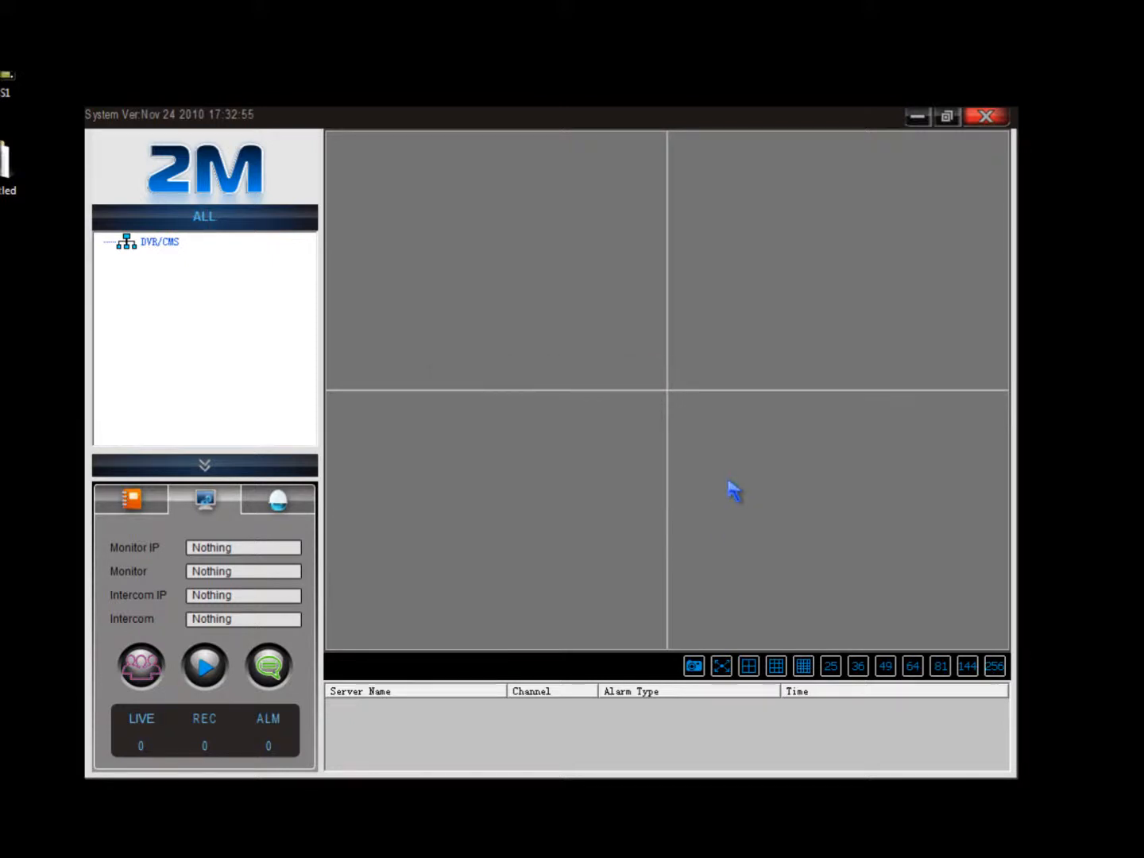
pyautogui.click(985, 116)
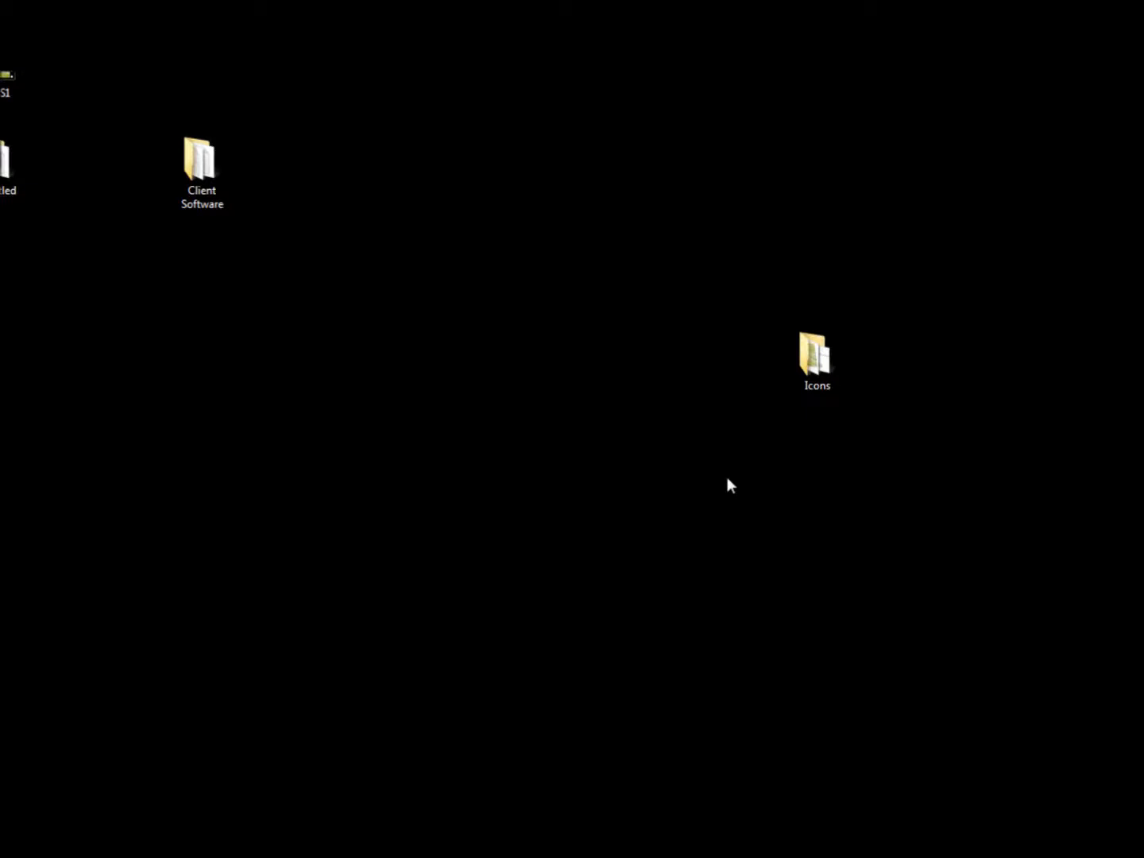